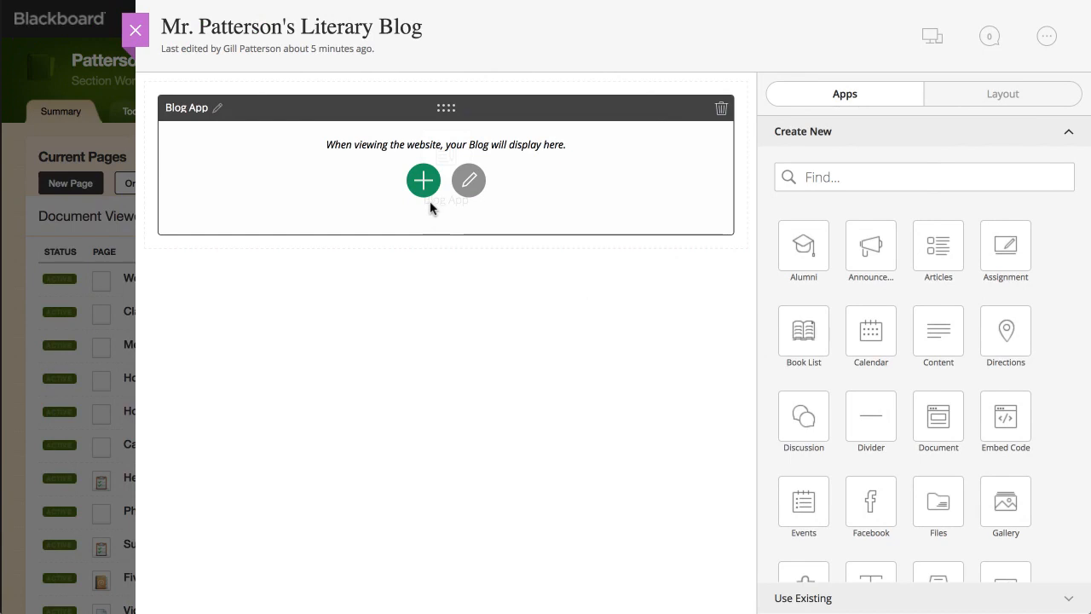
Step: Create a new Blog App post titled 'How to Analyze a Literary Work'
left_click(423, 180)
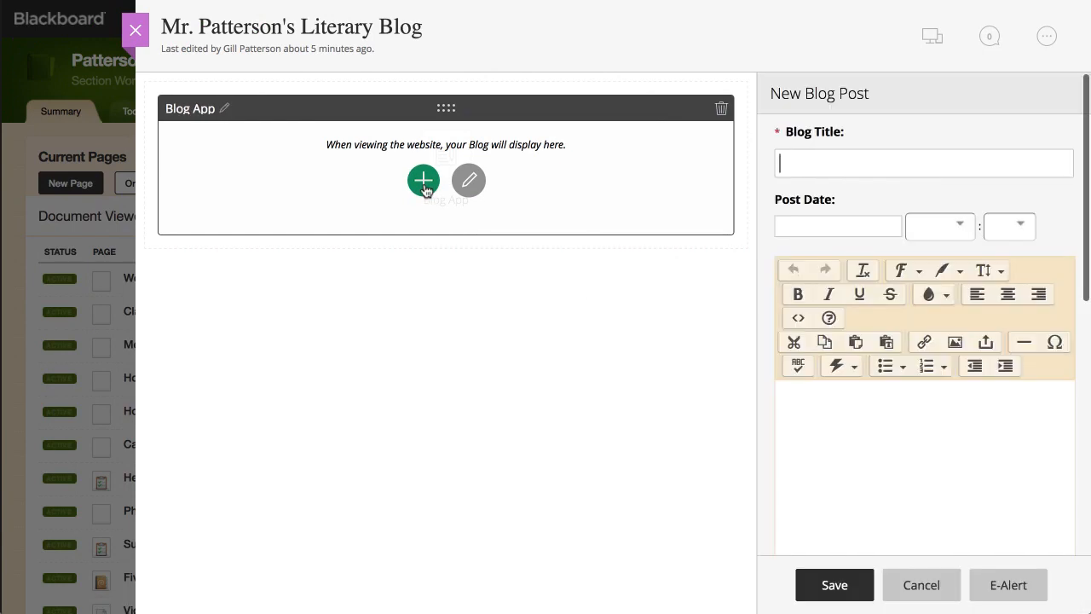
type("How to Analyze a Literary Work")
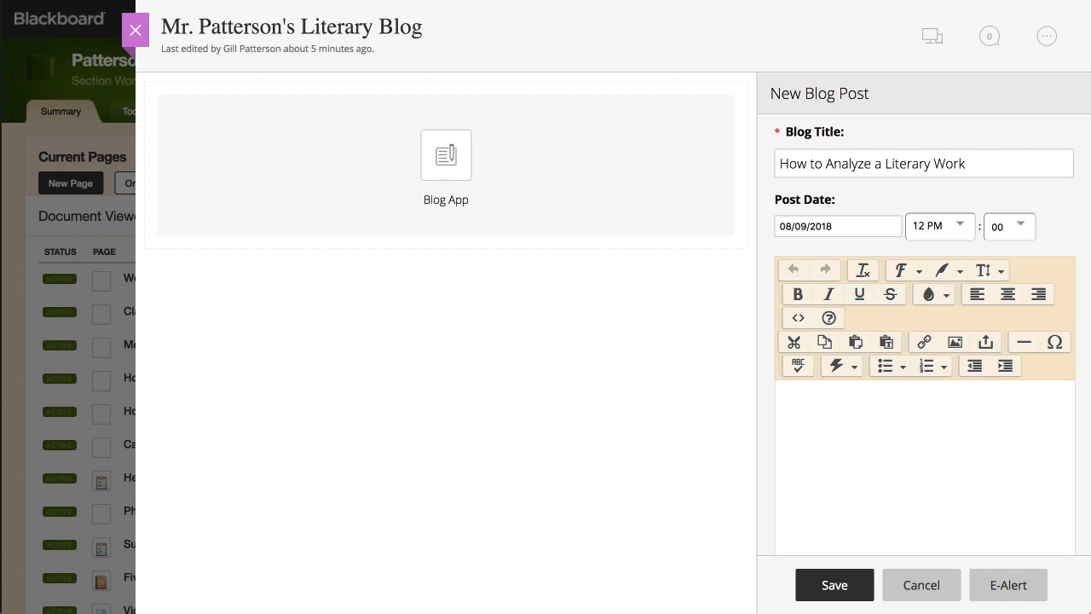
mouse_move(959, 391)
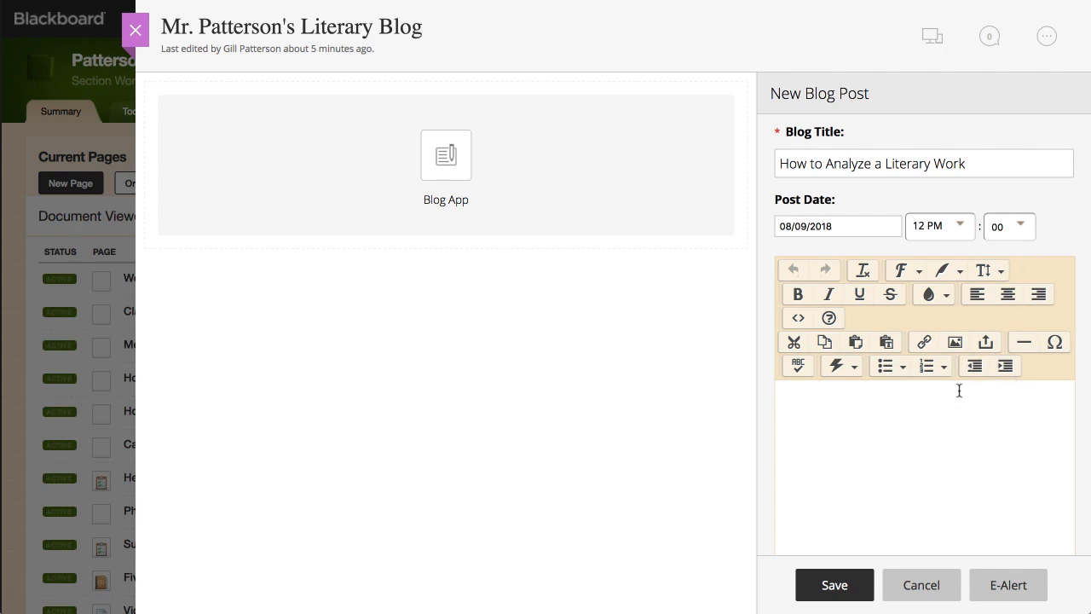
Step: Add an Objectives heading with introductory sentence and bulleted learning goals to the body
type("Objectives")
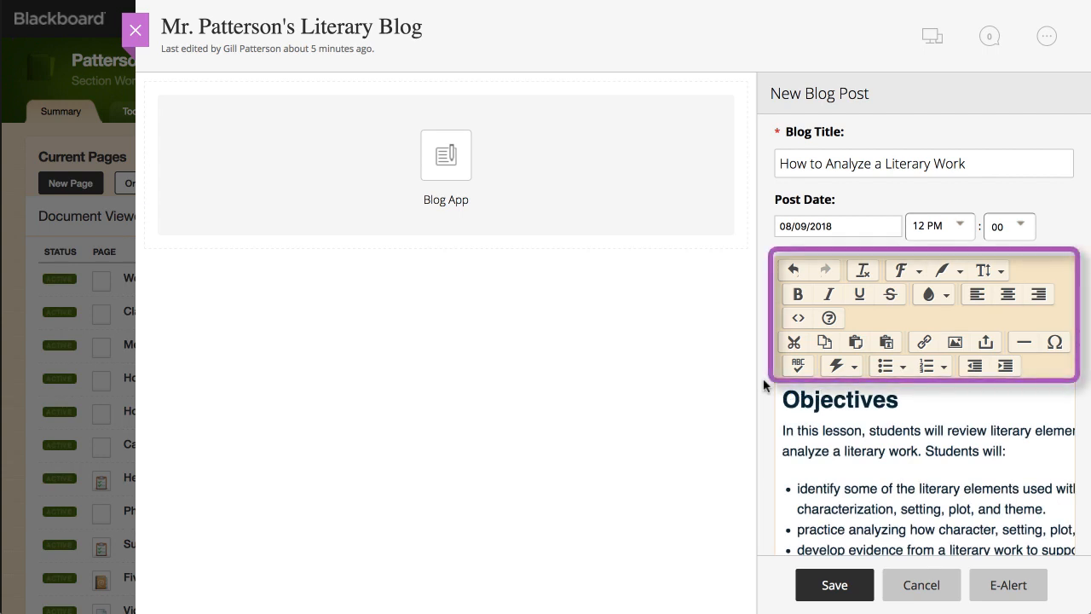
scroll("down", 3)
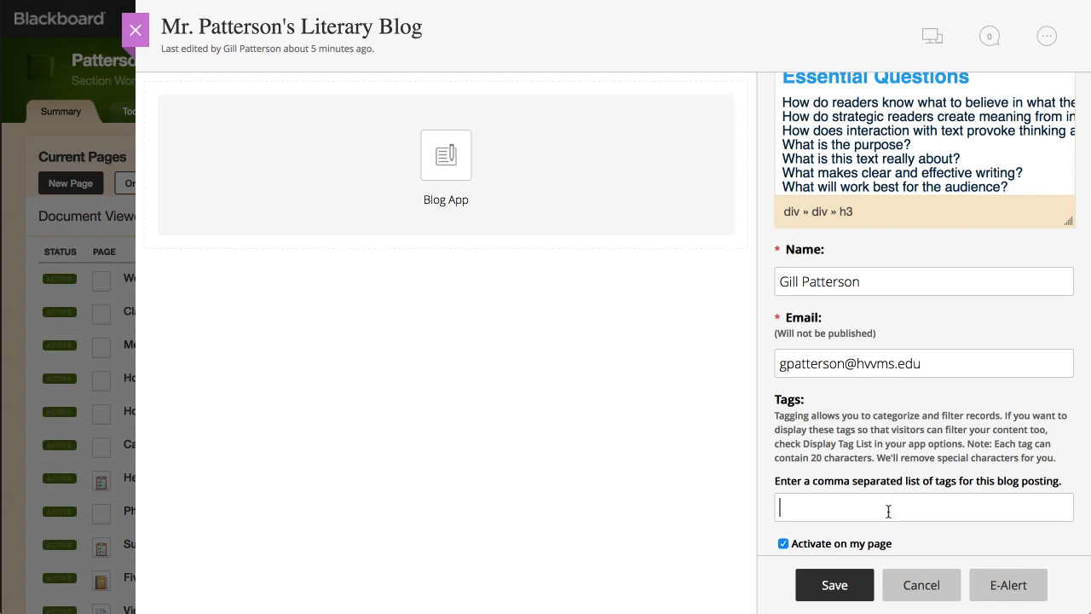
Step: Tag the post 'literary analysis, unit 1' and save it to the Blog App
type("literary analysis, unit 1")
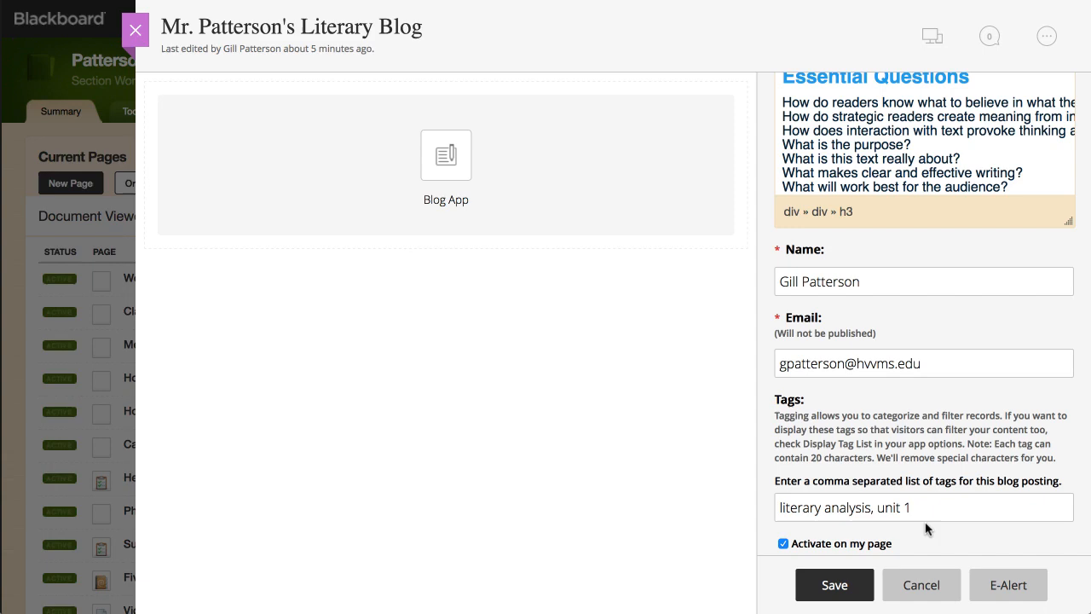
left_click(834, 585)
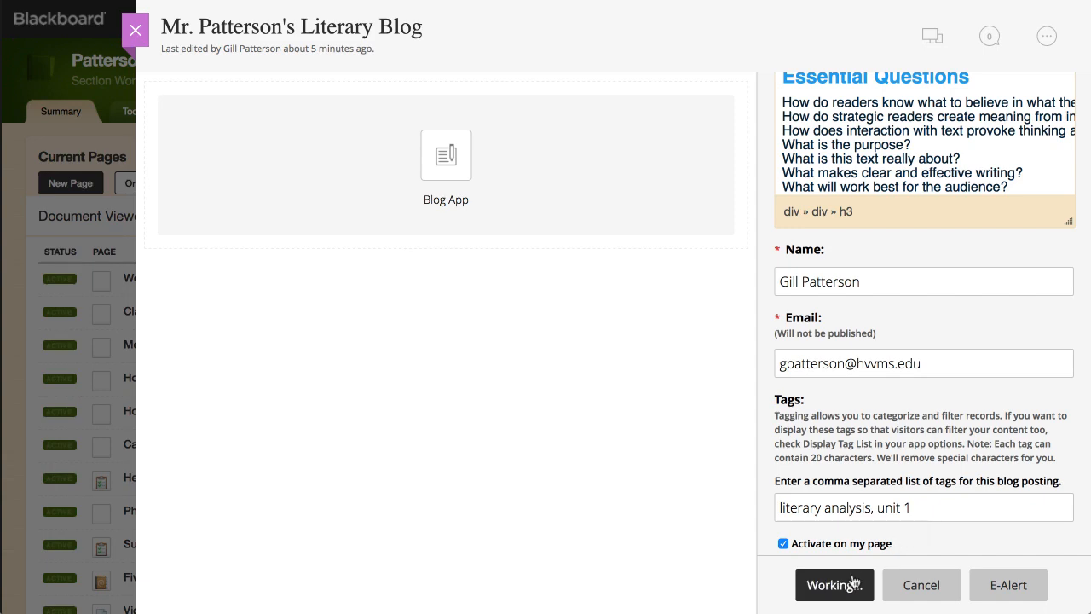